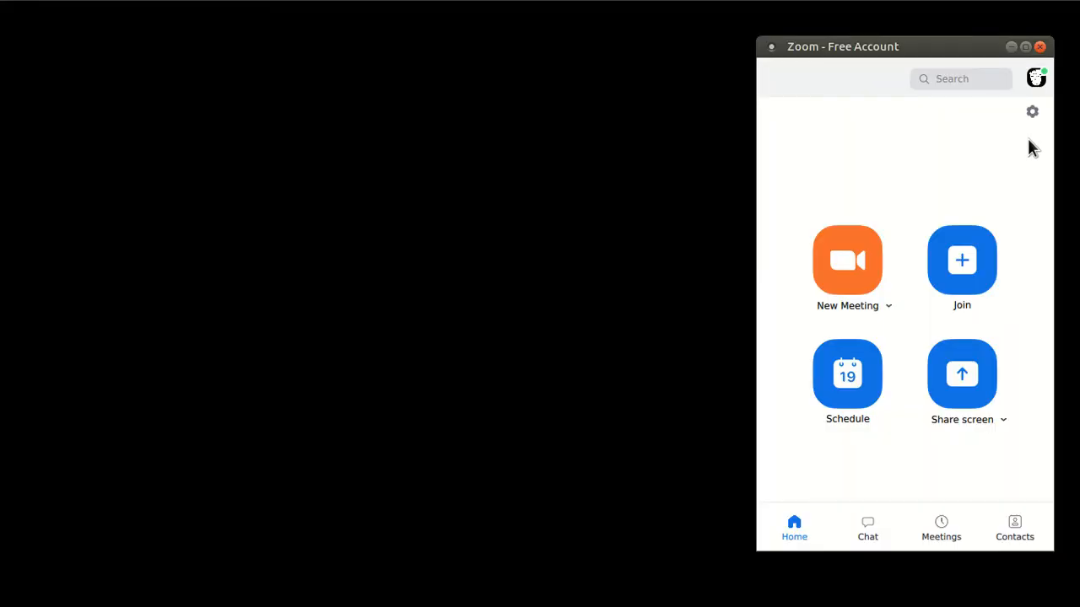
mouse_move(1032, 114)
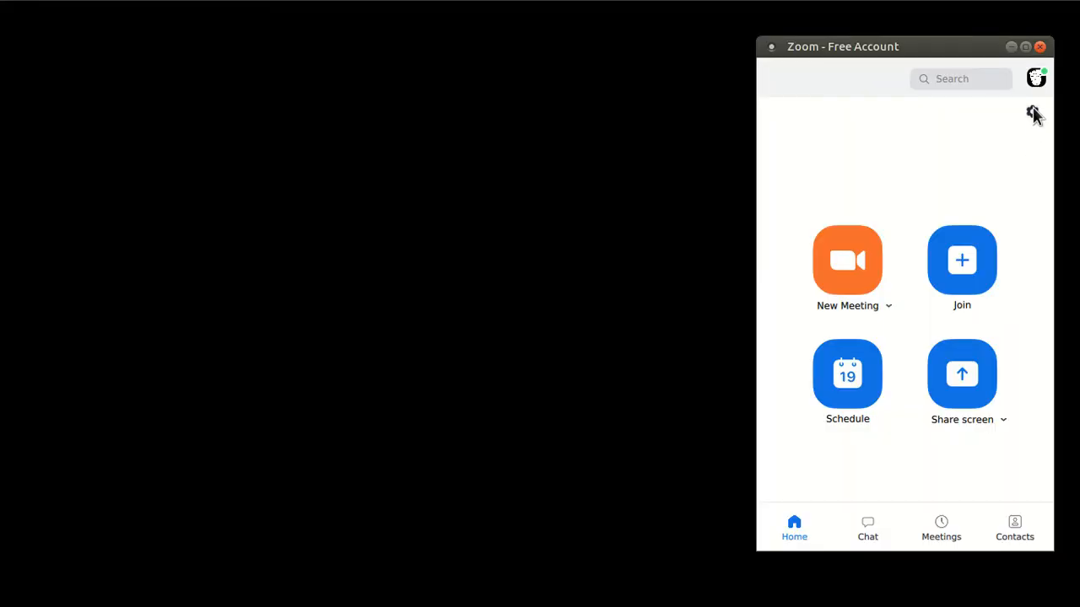
Step: Show Zoom's Settings window on the General section via the gear icon
click(1034, 111)
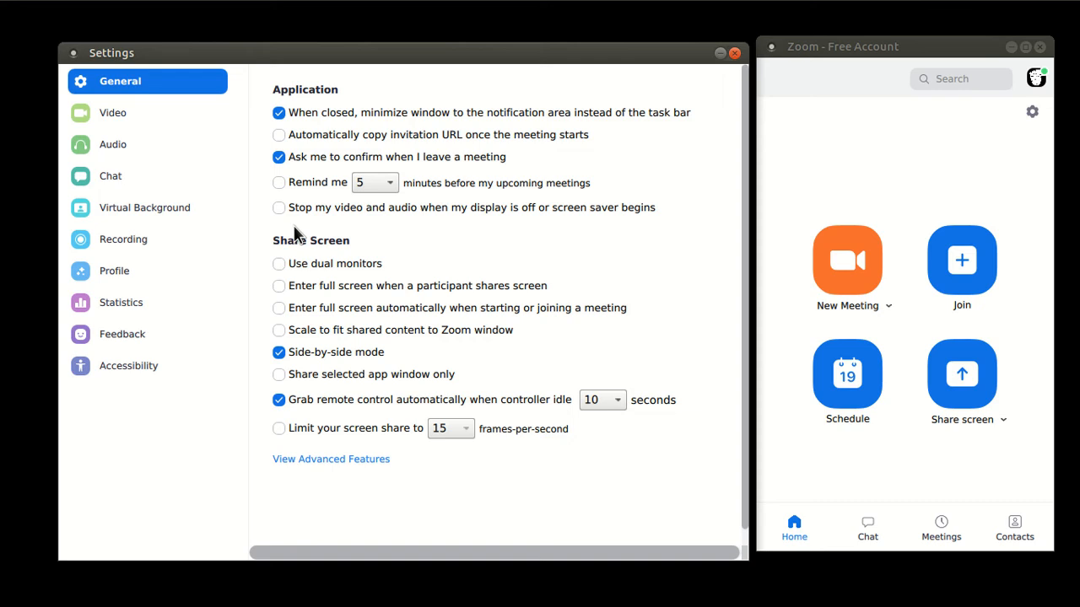
Step: Apply the dark starry space image as the virtual background
click(145, 208)
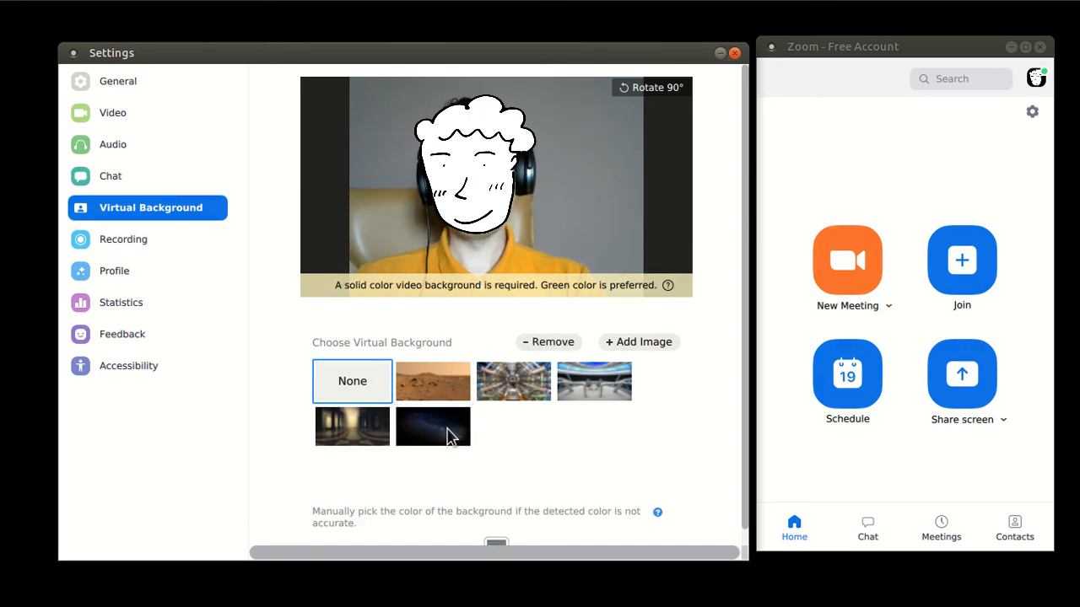
click(432, 425)
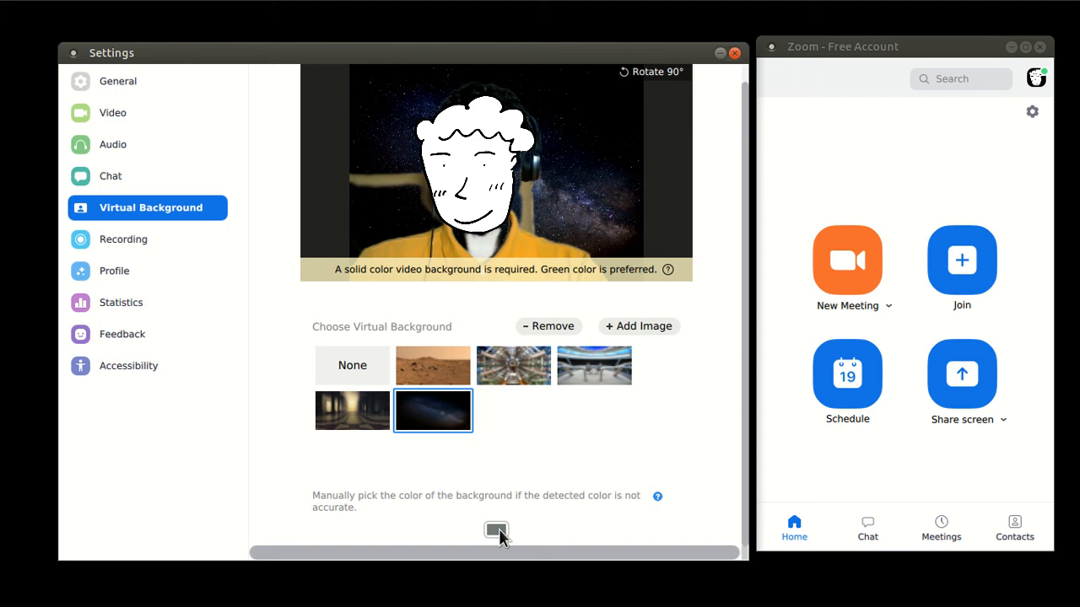
Step: Manually pick the background colour from the orange shirt in the camera preview
click(513, 364)
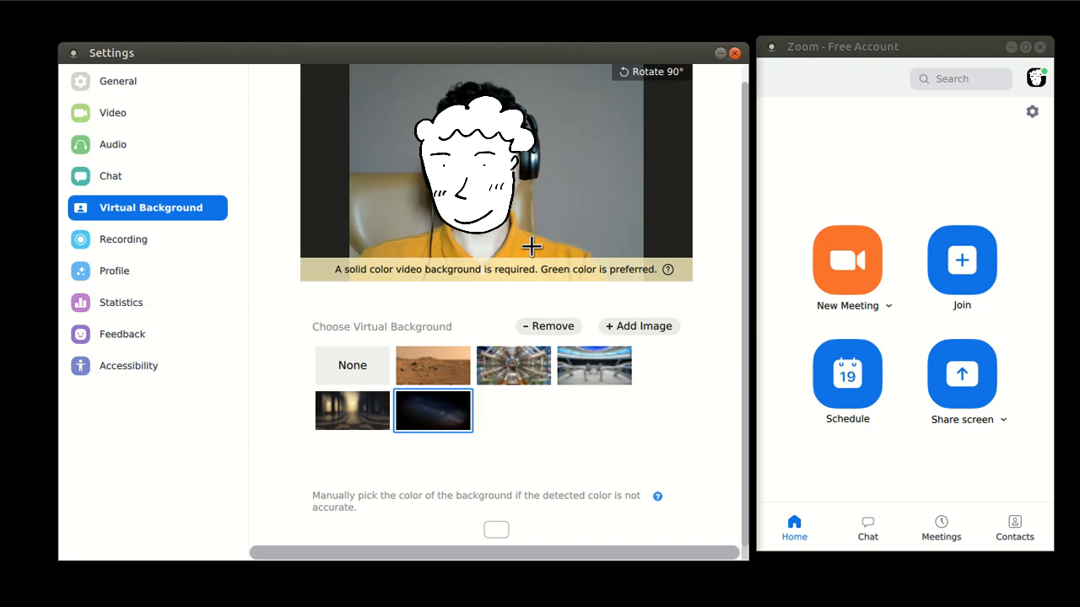
click(496, 530)
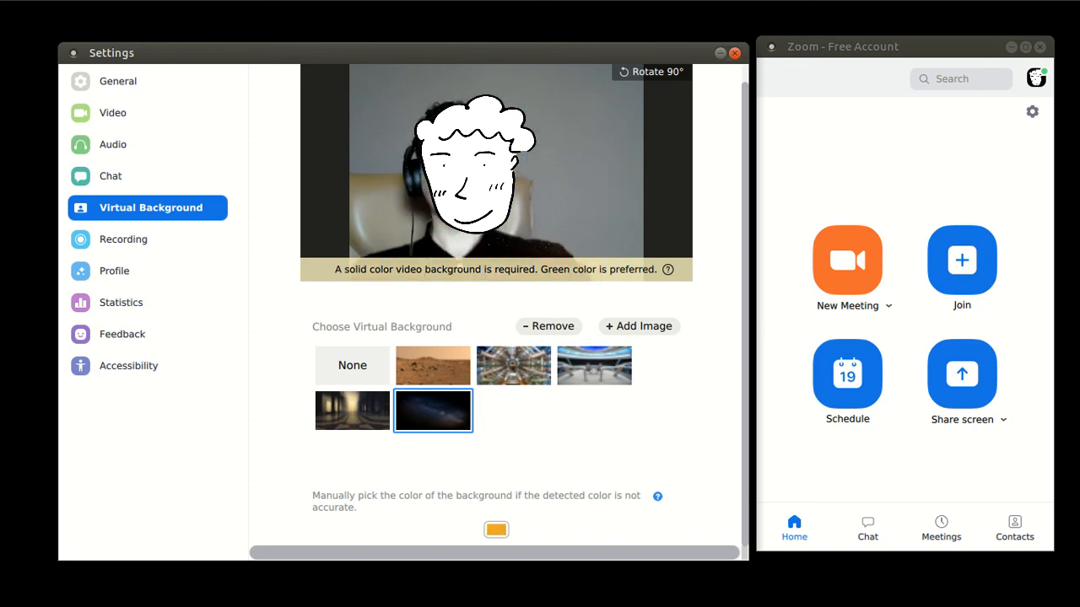